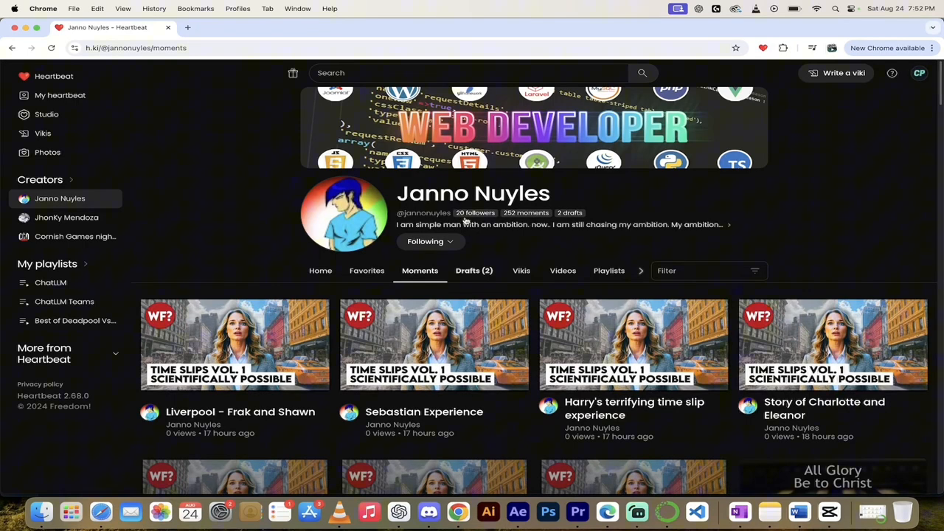
pyautogui.moveTo(551, 195)
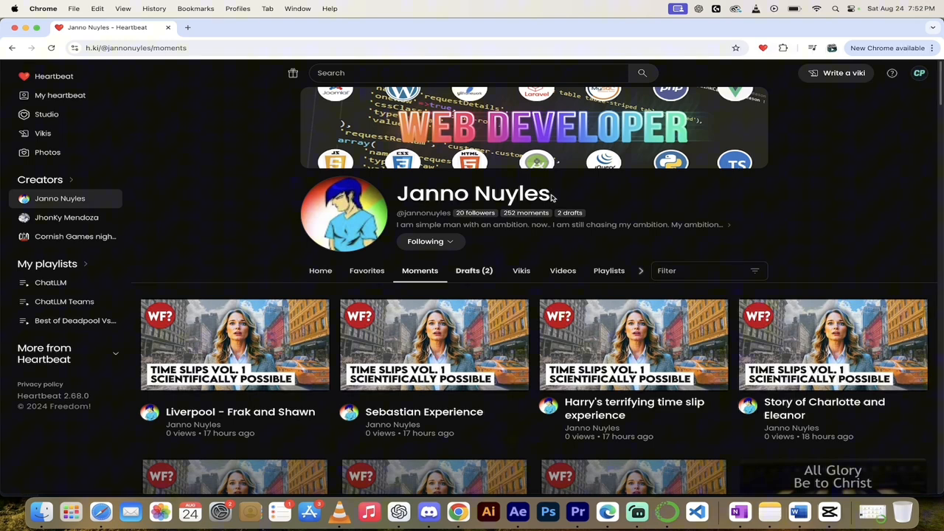
pyautogui.moveTo(324, 187)
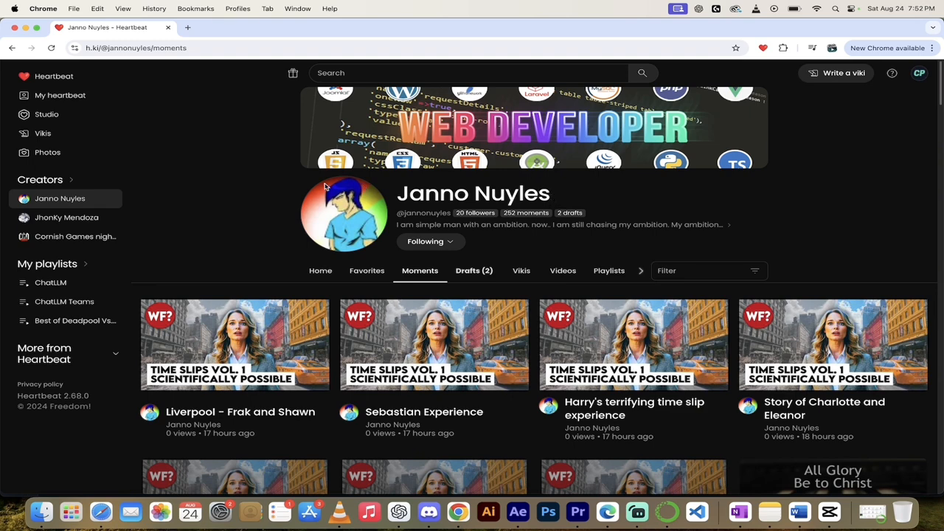
pyautogui.moveTo(217, 200)
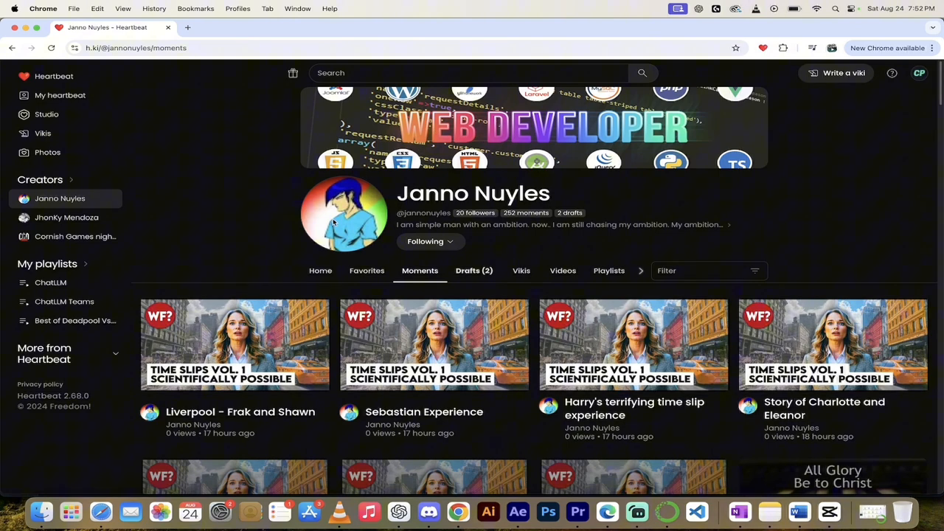
pyautogui.moveTo(562, 244)
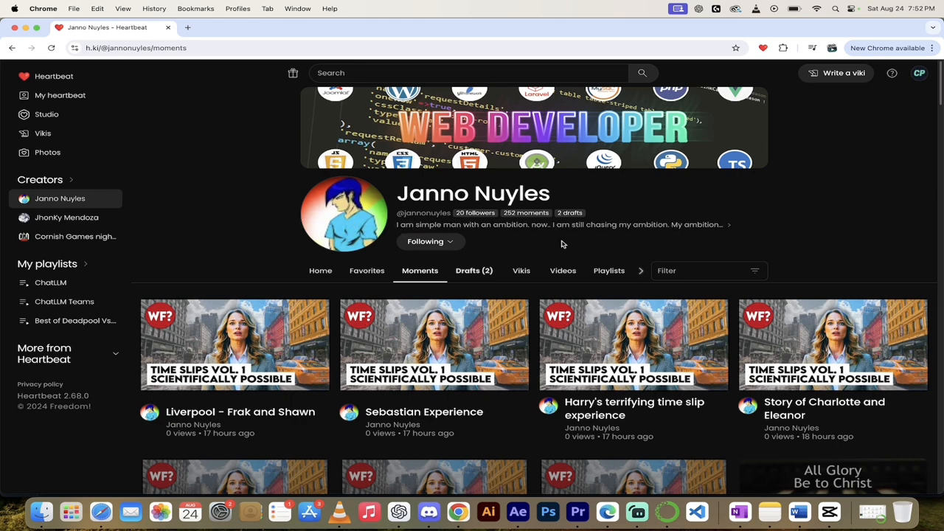
pyautogui.moveTo(461, 264)
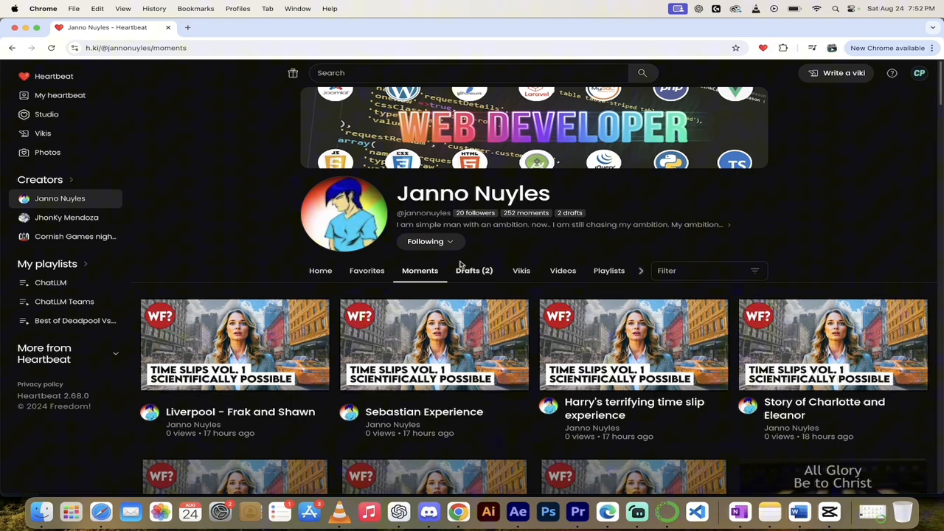
pyautogui.moveTo(494, 257)
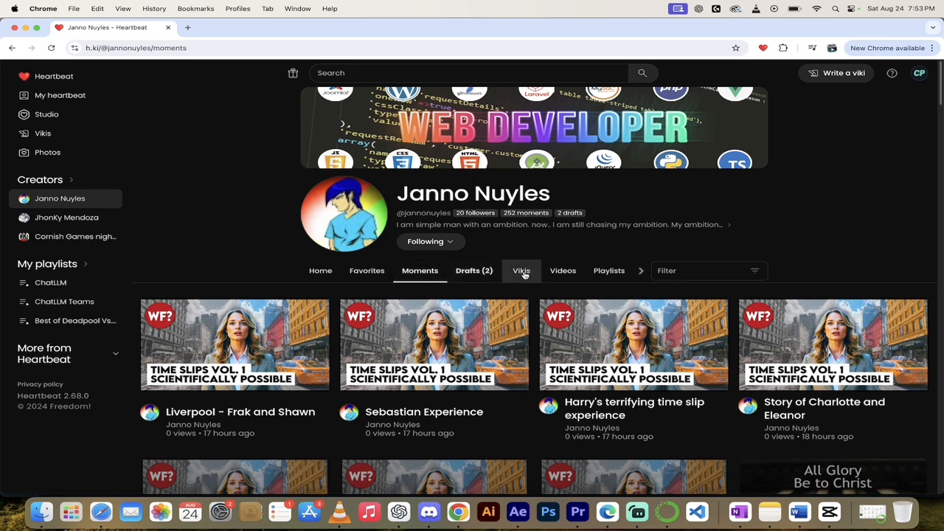
pyautogui.click(521, 270)
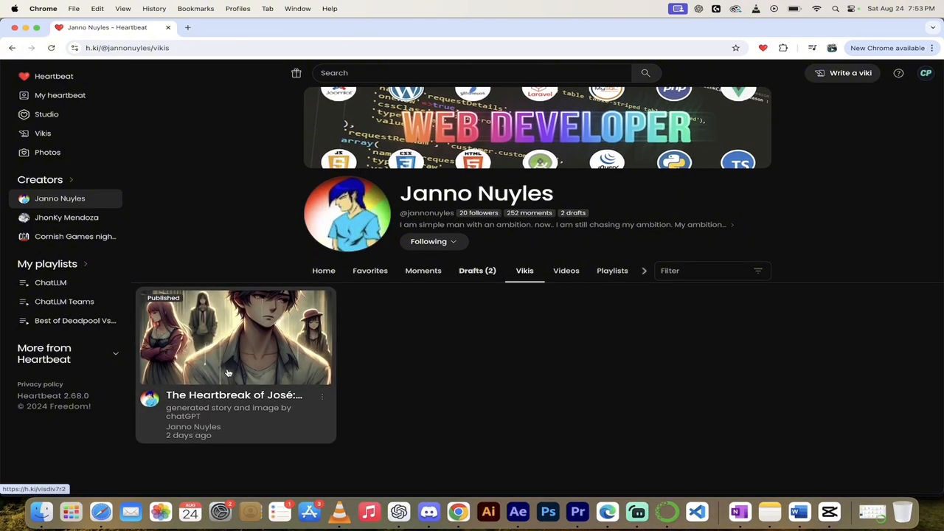
pyautogui.moveTo(260, 379)
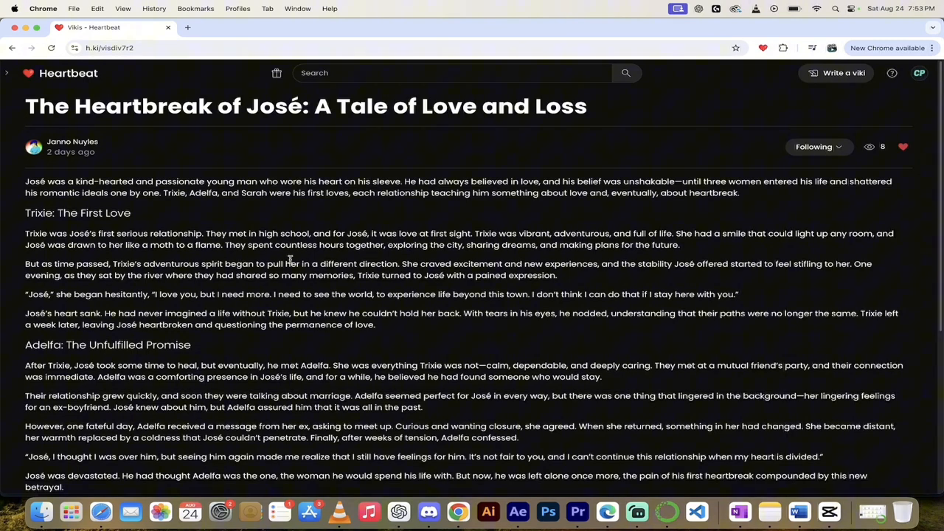
pyautogui.moveTo(792, 177)
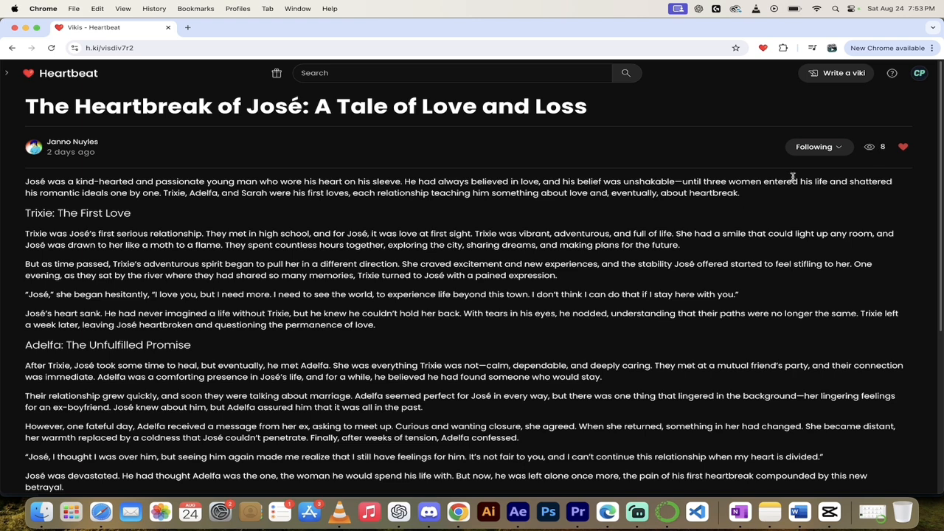
pyautogui.moveTo(486, 345)
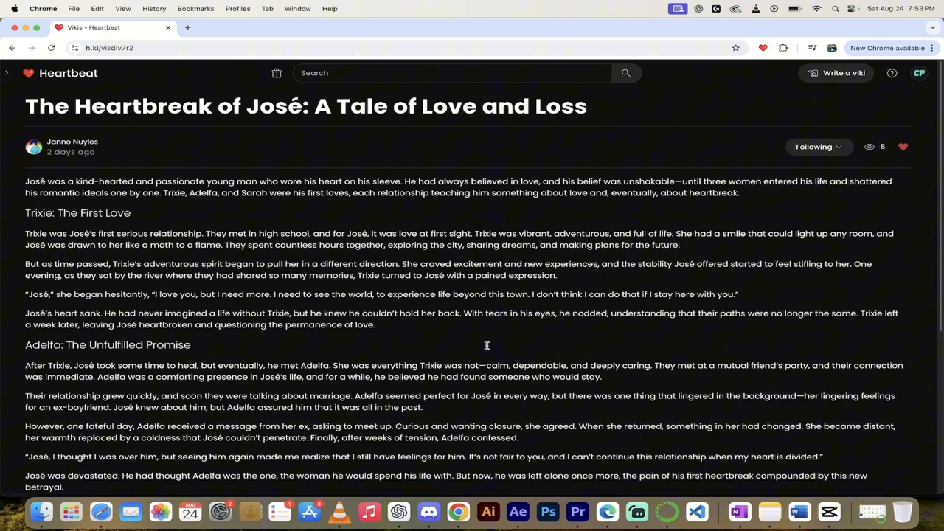
# - Scroll through 'The Heartbreak of José: A Tale of Love and Loss' to read the story
pyautogui.scroll(-3)
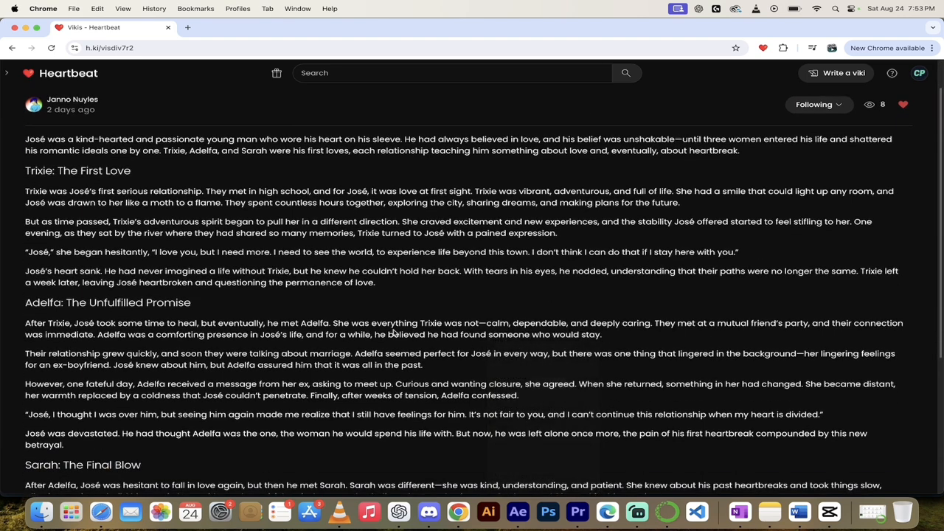
pyautogui.scroll(3)
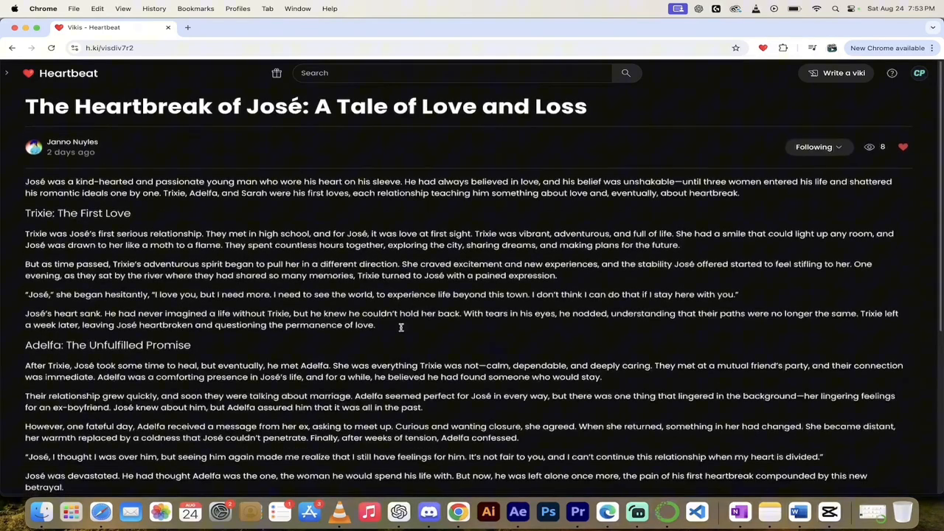
pyautogui.scroll(-3)
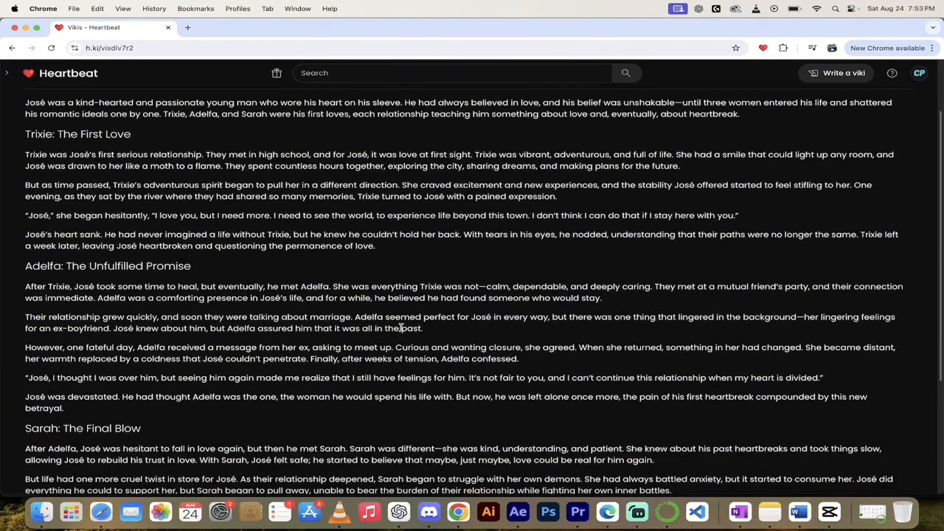
pyautogui.scroll(-3)
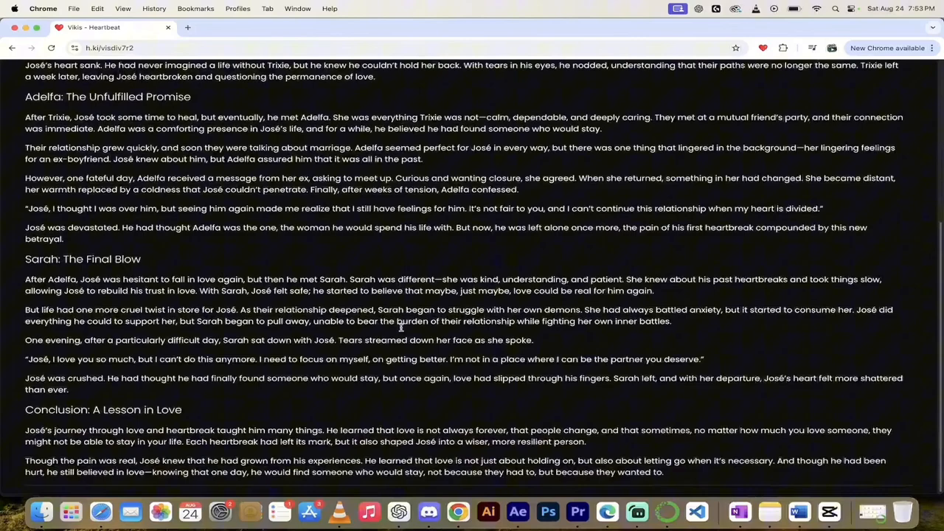
pyautogui.scroll(3)
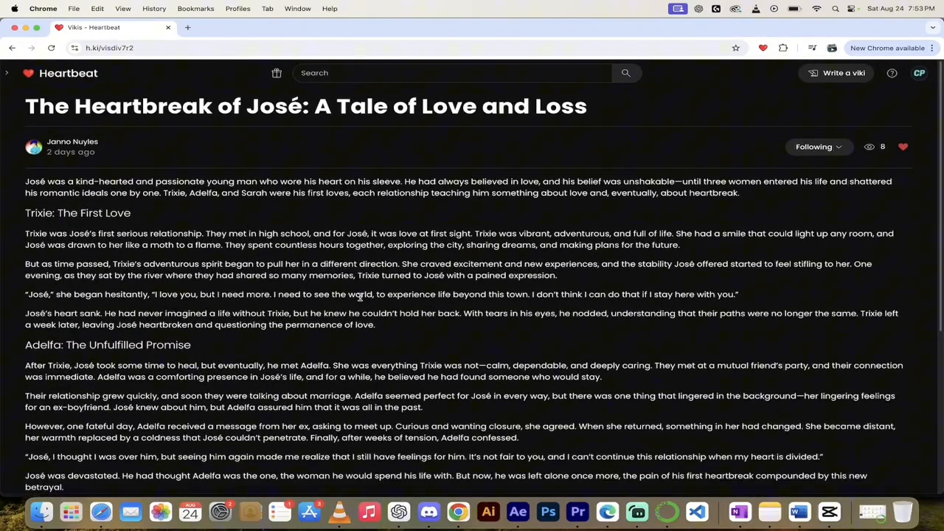
pyautogui.scroll(-3)
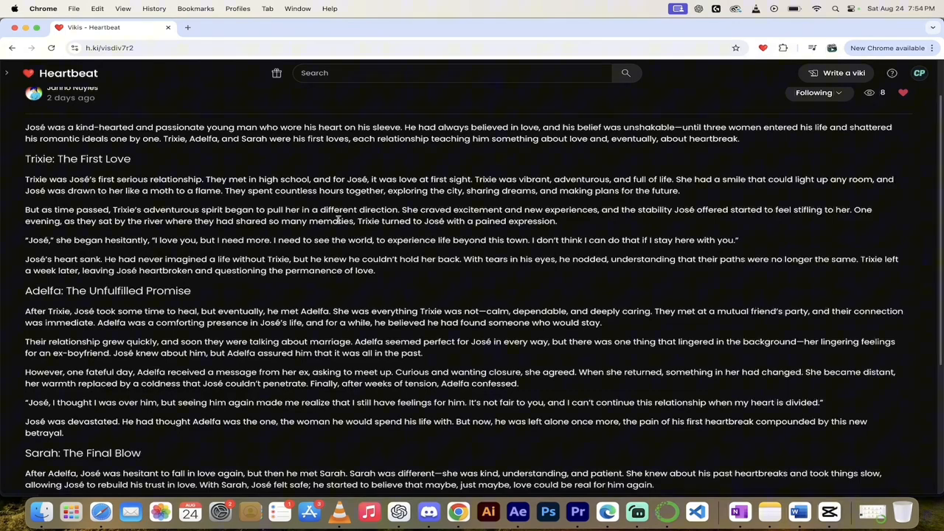
pyautogui.scroll(3)
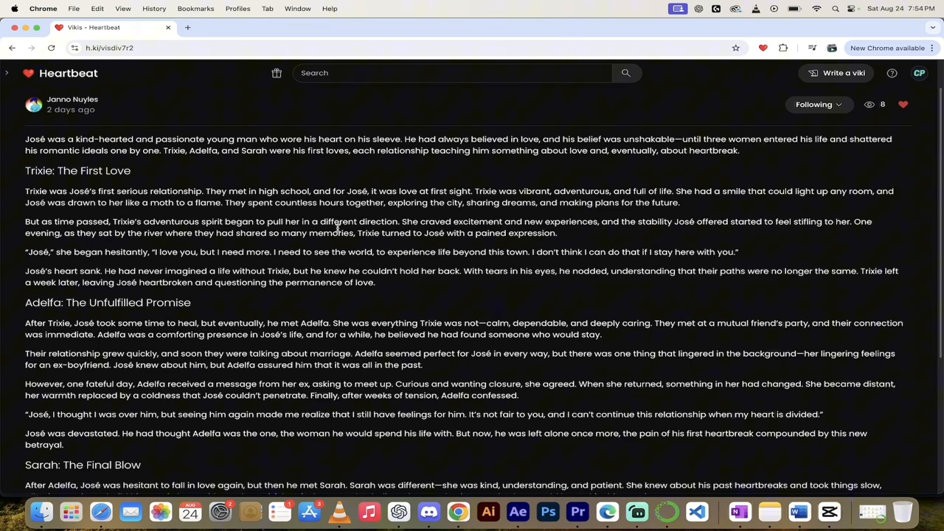
pyautogui.moveTo(293, 183)
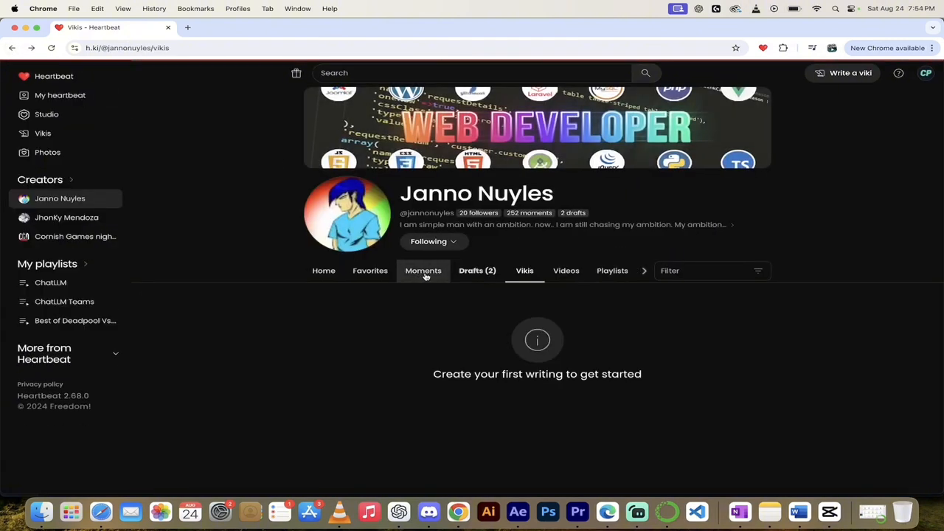
pyautogui.click(423, 269)
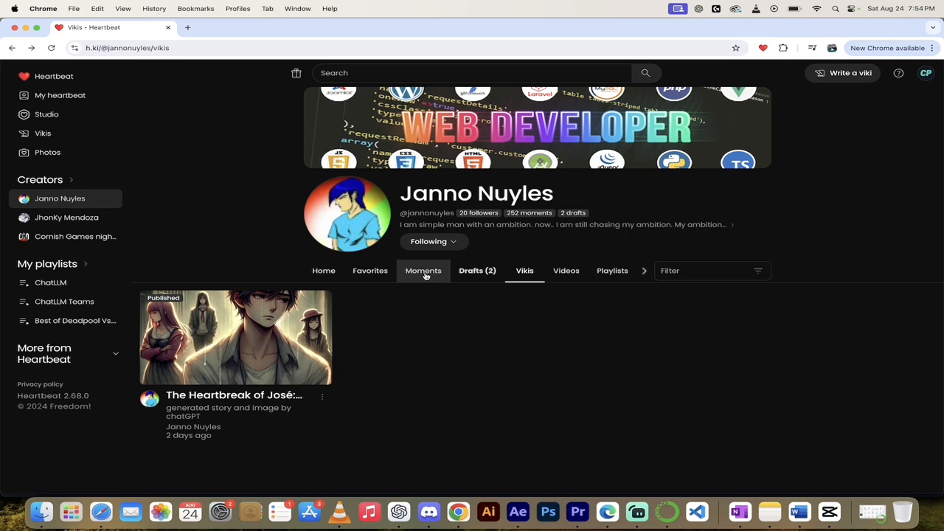
pyautogui.moveTo(527, 257)
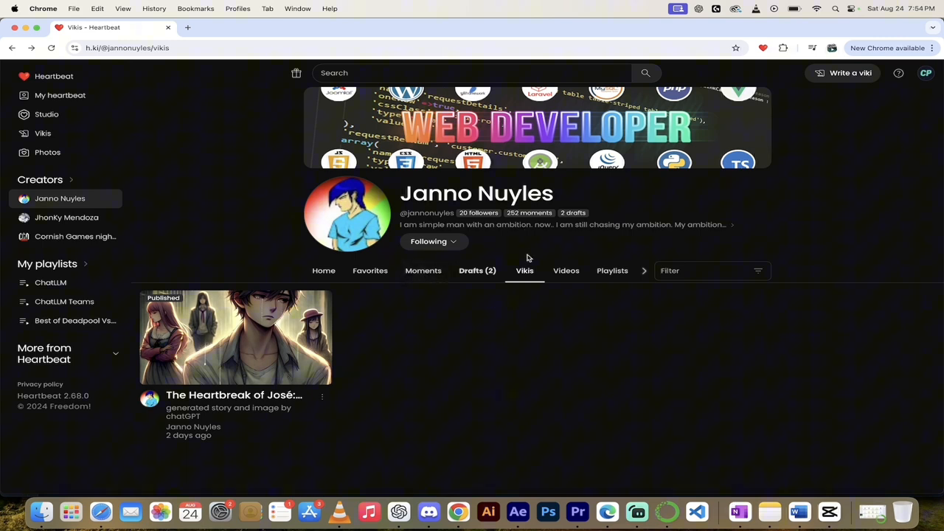
pyautogui.click(424, 271)
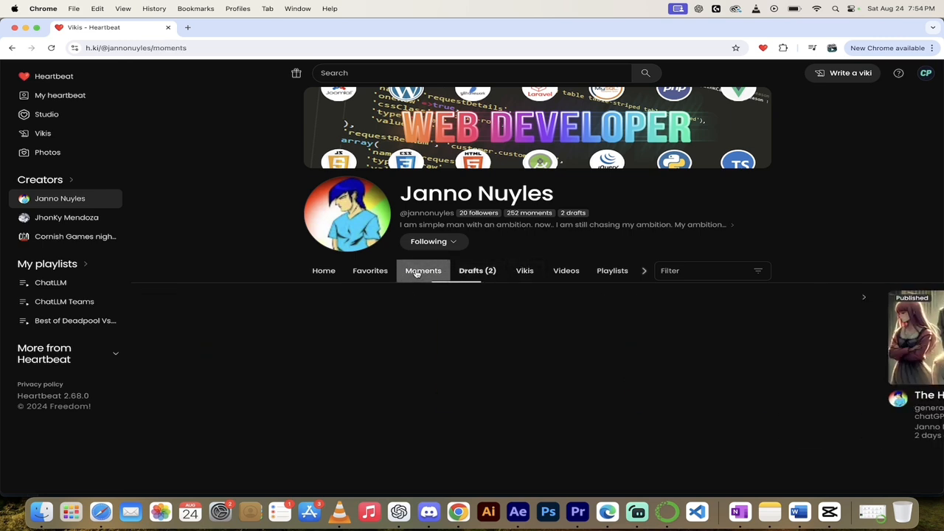
pyautogui.click(419, 270)
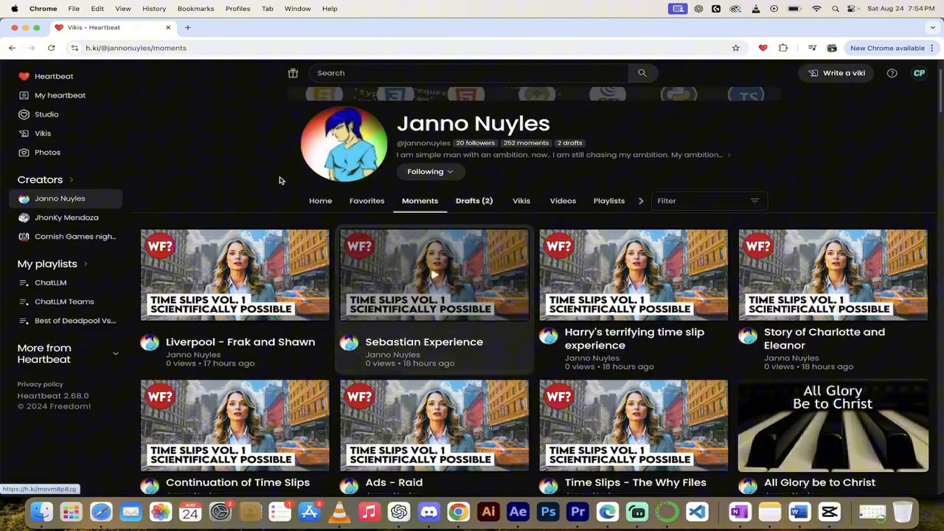
pyautogui.scroll(-3)
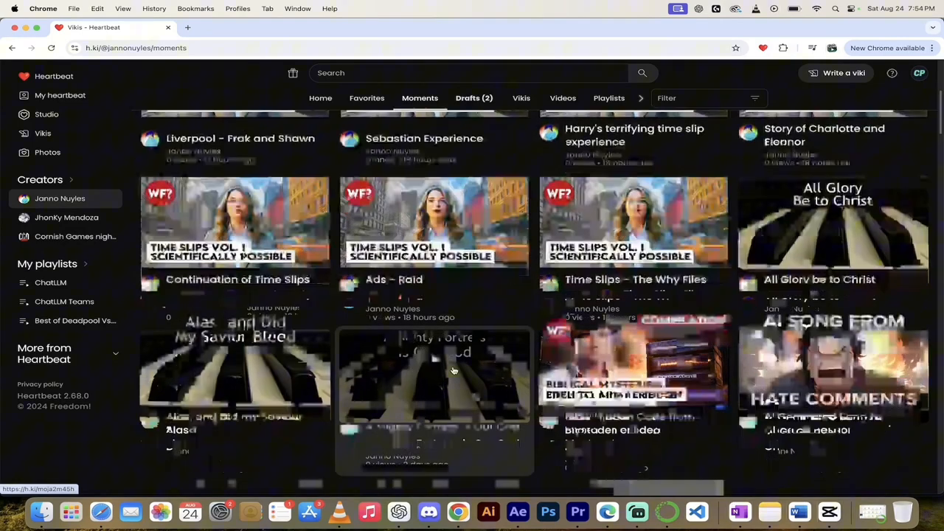
pyautogui.scroll(-3)
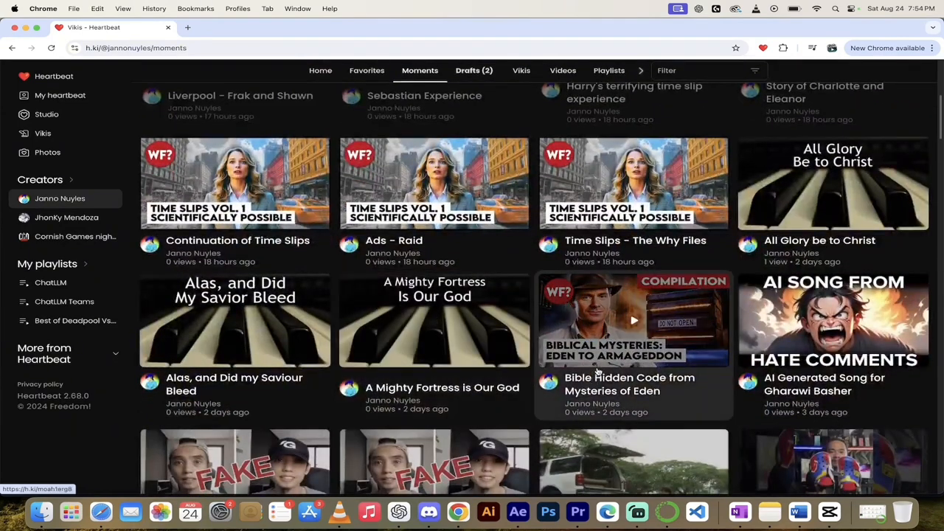
pyautogui.scroll(-3)
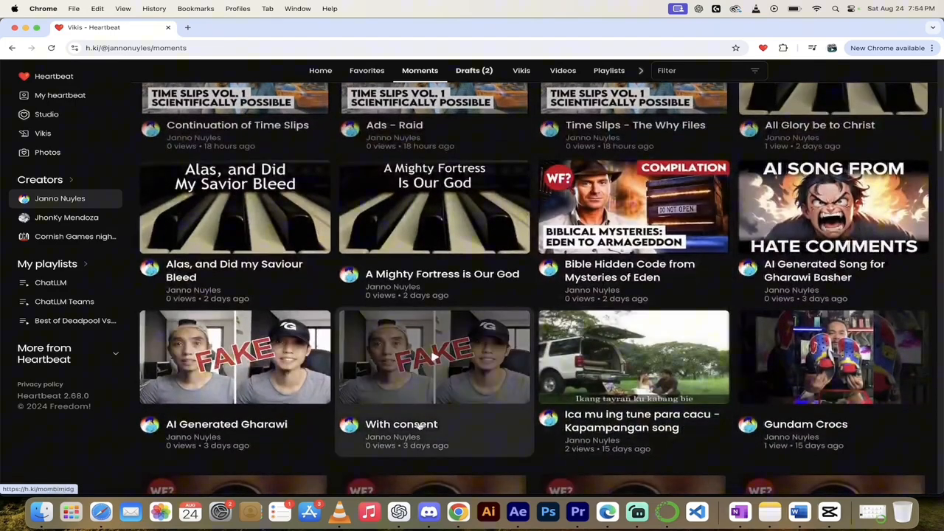
pyautogui.scroll(-3)
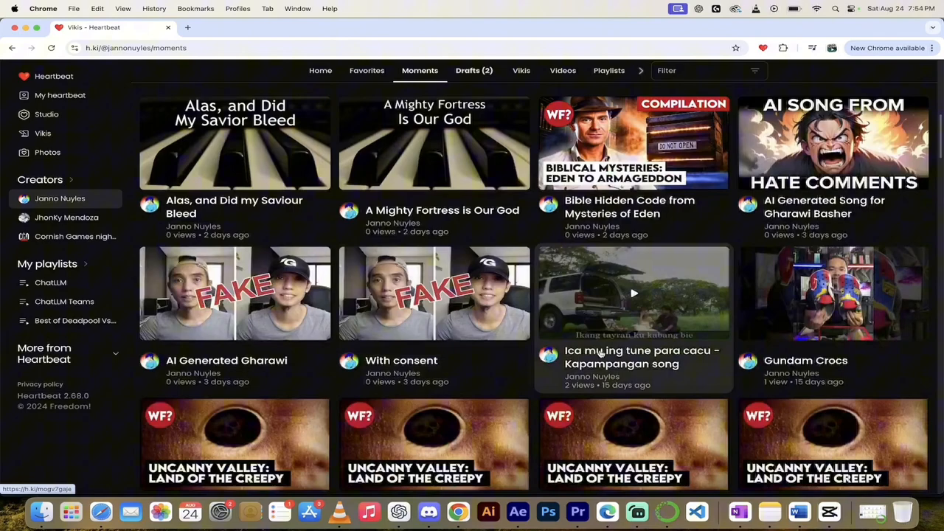
pyautogui.scroll(-3)
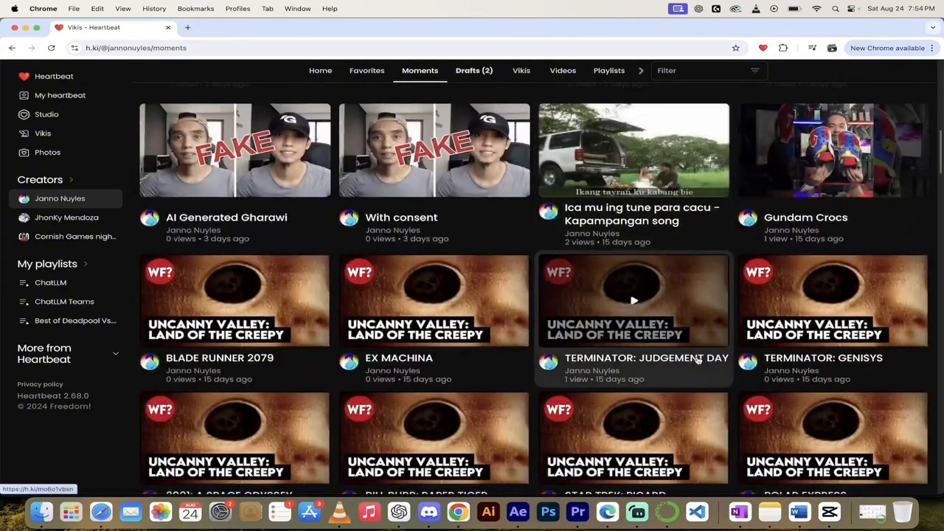
pyautogui.scroll(-3)
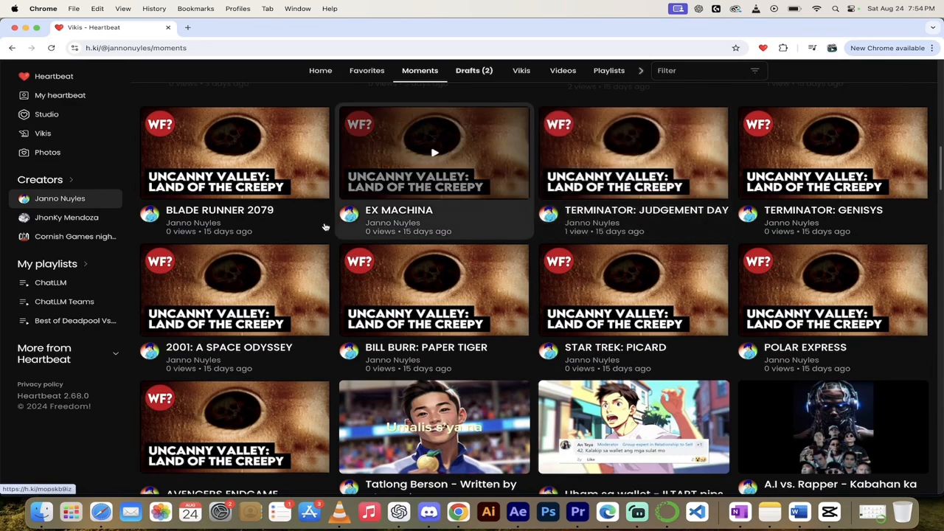
pyautogui.moveTo(633, 153)
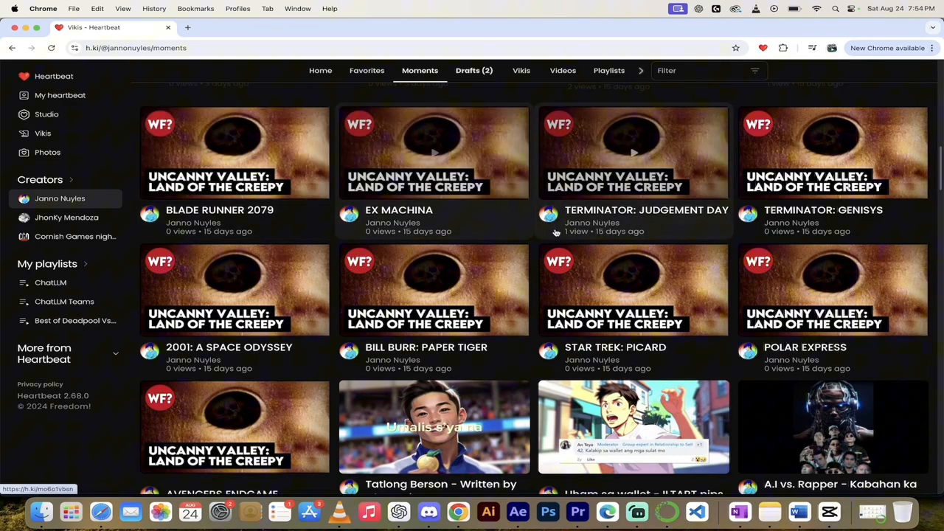
pyautogui.moveTo(634, 229)
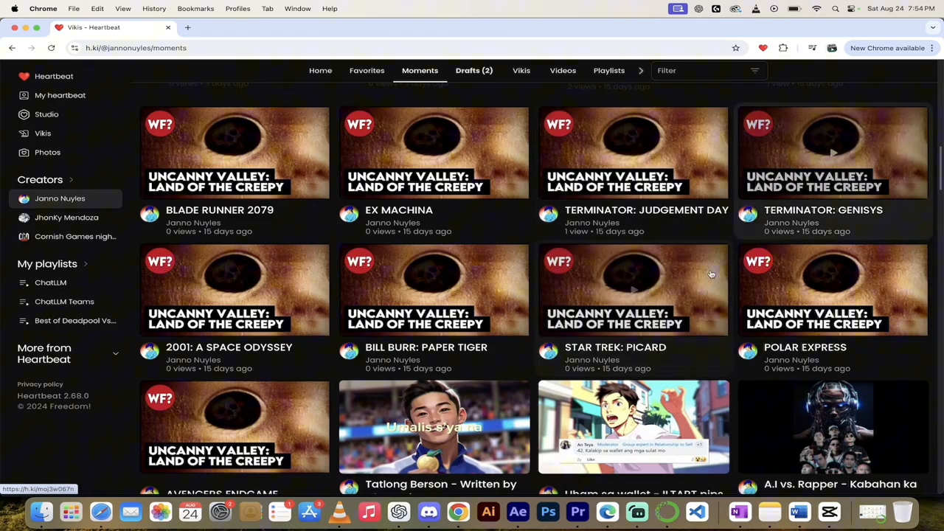
pyautogui.scroll(-3)
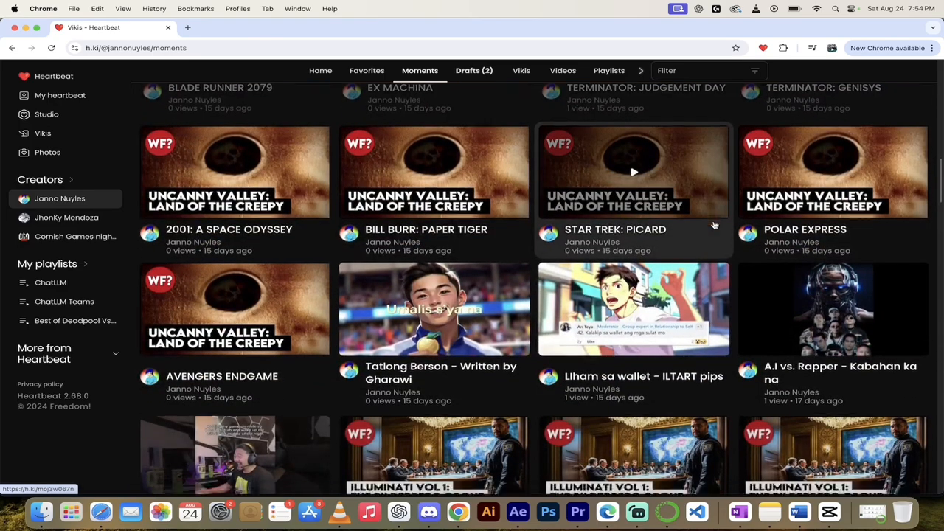
pyautogui.scroll(-3)
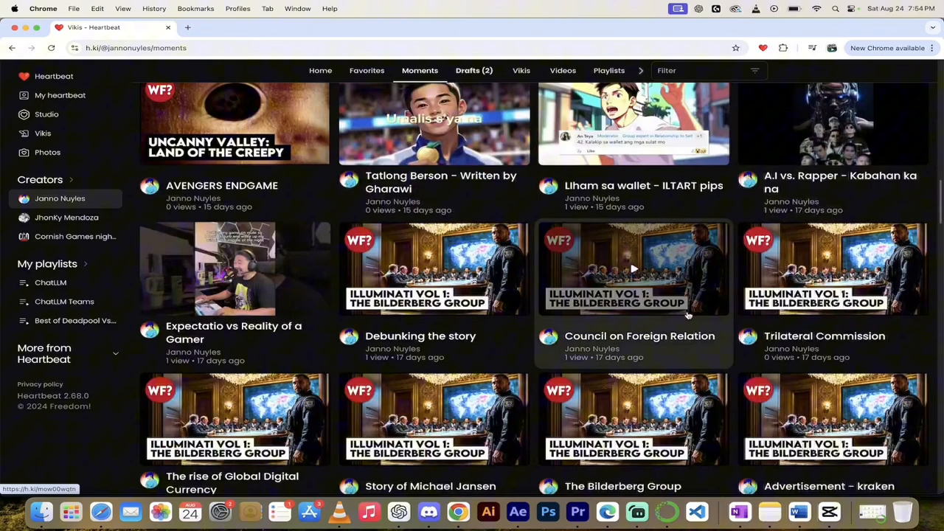
pyautogui.scroll(-3)
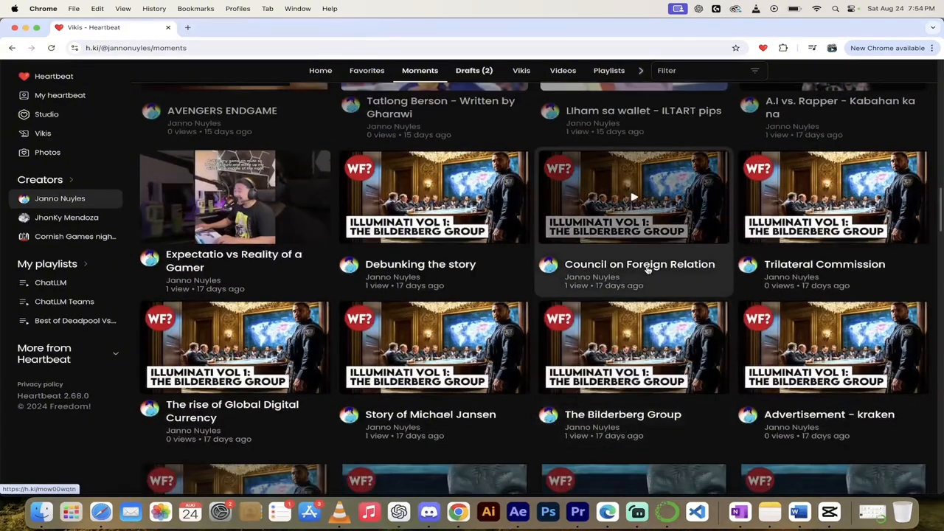
pyautogui.scroll(-3)
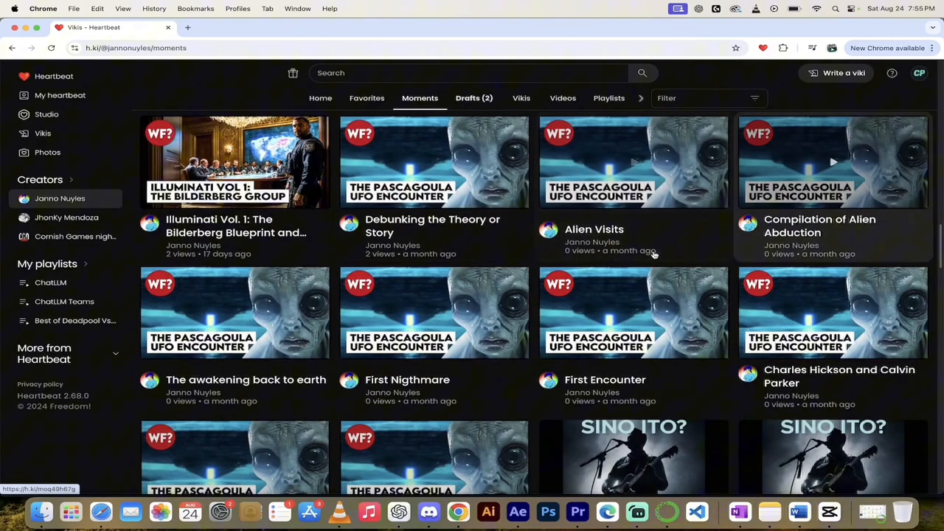
pyautogui.scroll(-3)
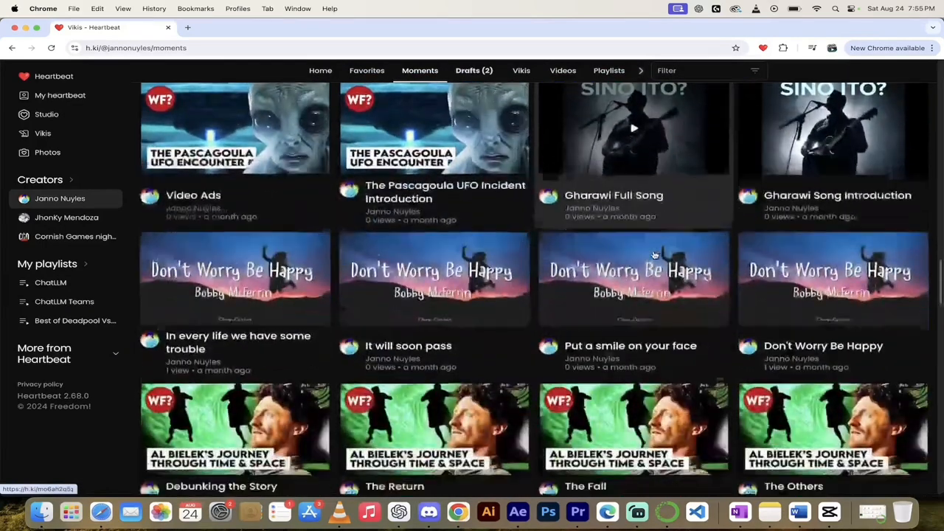
pyautogui.scroll(3)
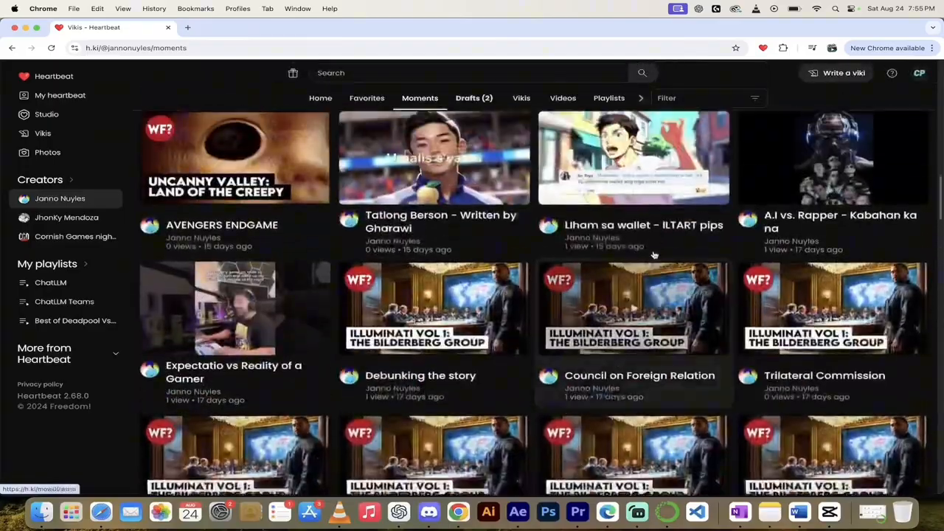
pyautogui.scroll(3)
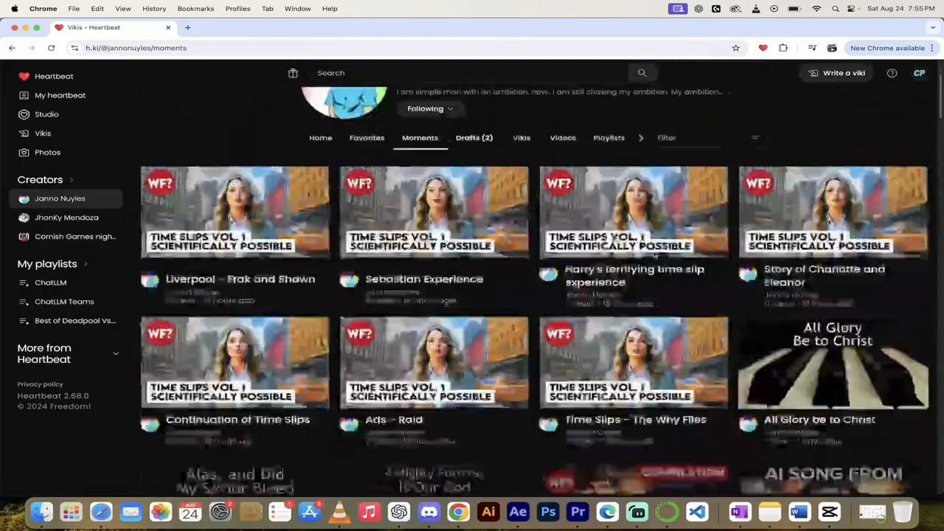
pyautogui.scroll(-3)
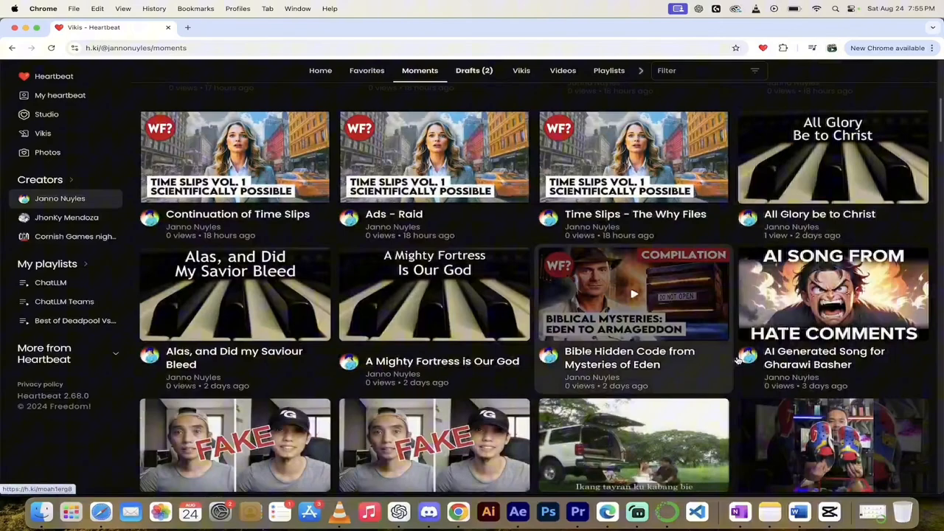
pyautogui.scroll(-3)
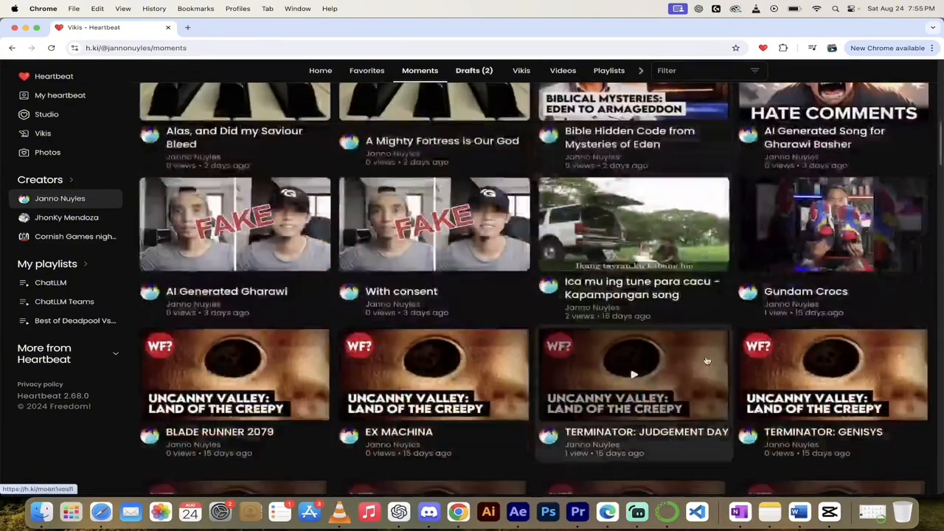
pyautogui.scroll(-3)
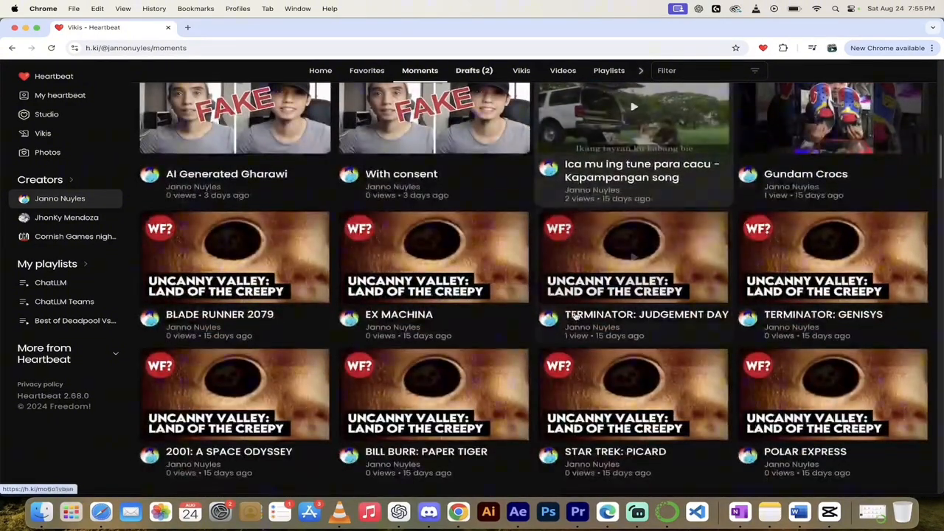
pyautogui.scroll(-3)
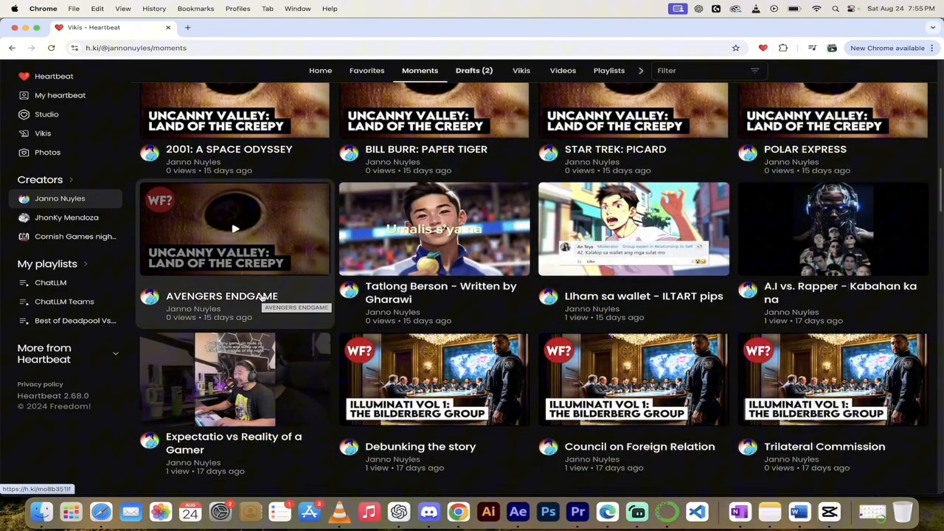
# - Open the AVENGERS ENDGAME moment, pause it, and toggle the list between My moments and Community
pyautogui.click(235, 229)
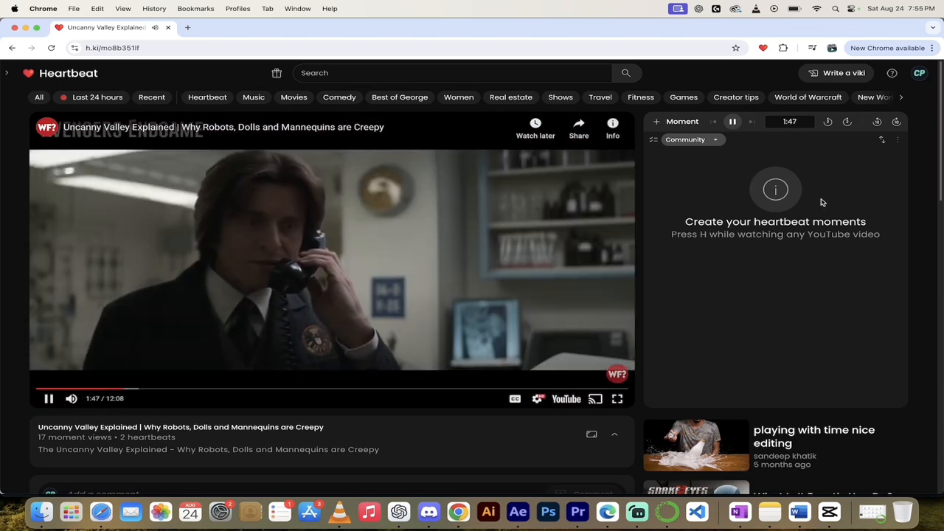
pyautogui.click(690, 139)
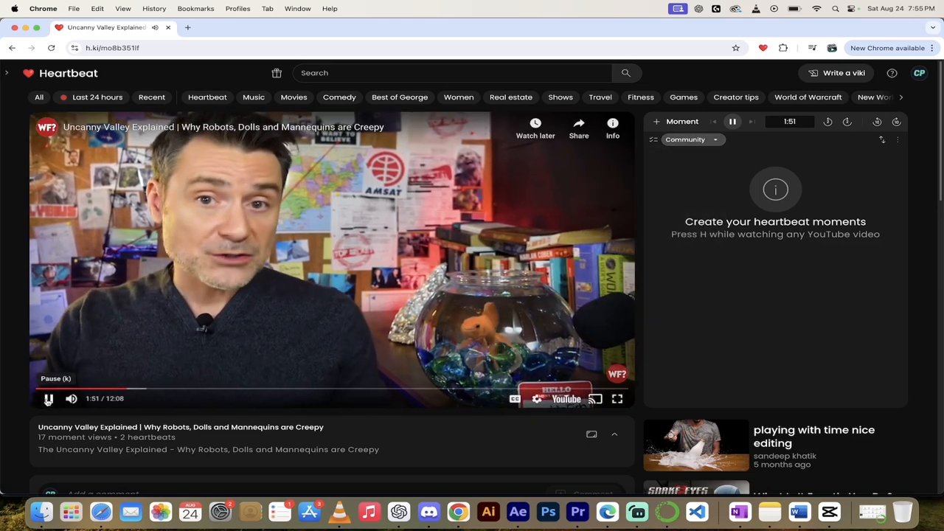
pyautogui.click(48, 398)
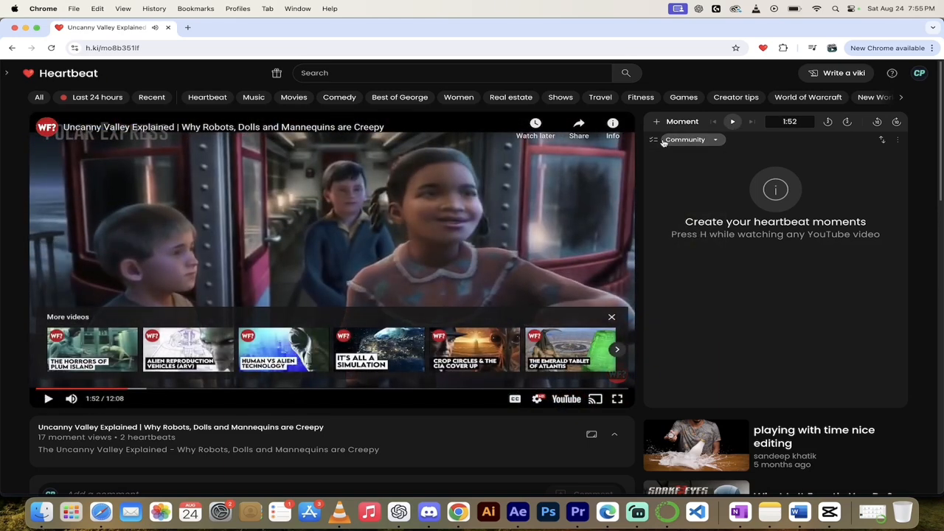
pyautogui.click(690, 139)
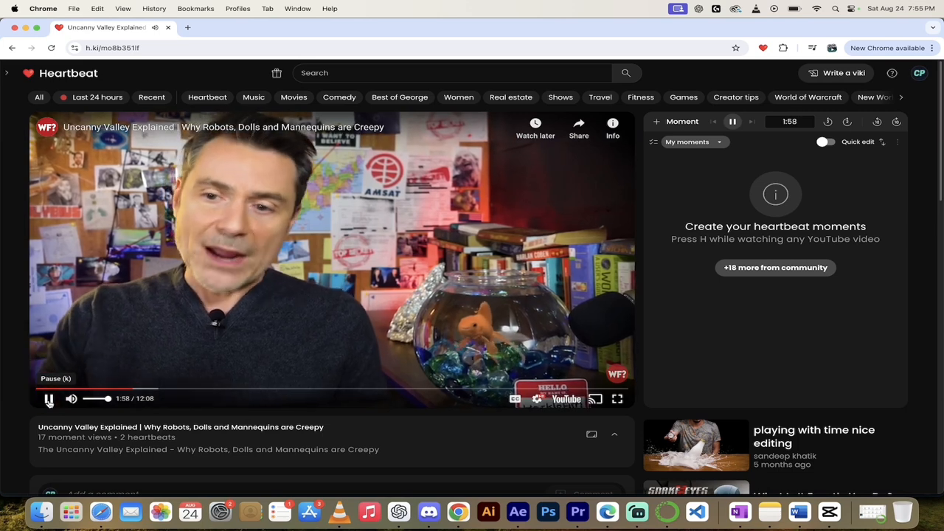
pyautogui.click(49, 398)
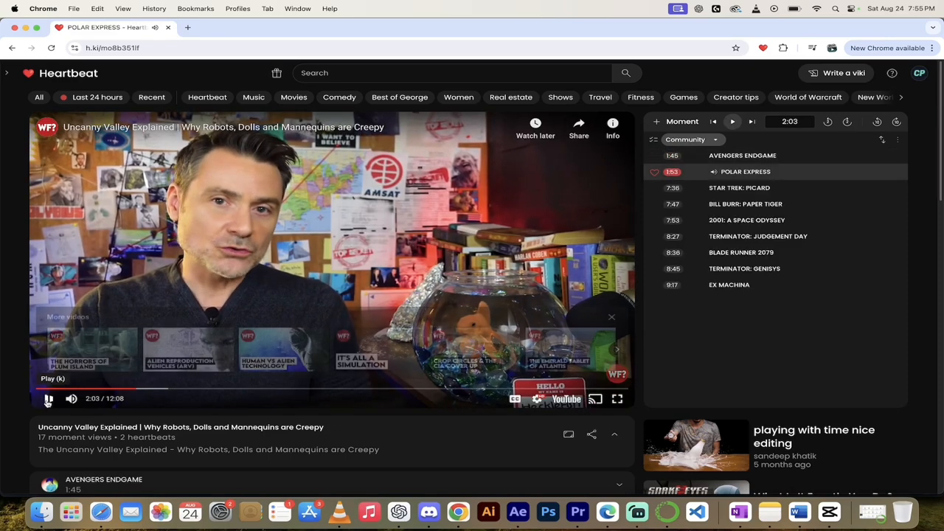
# - Jump to the STAR TREK: PICARD moment at 7:36 and pause at 7:46
pyautogui.click(48, 398)
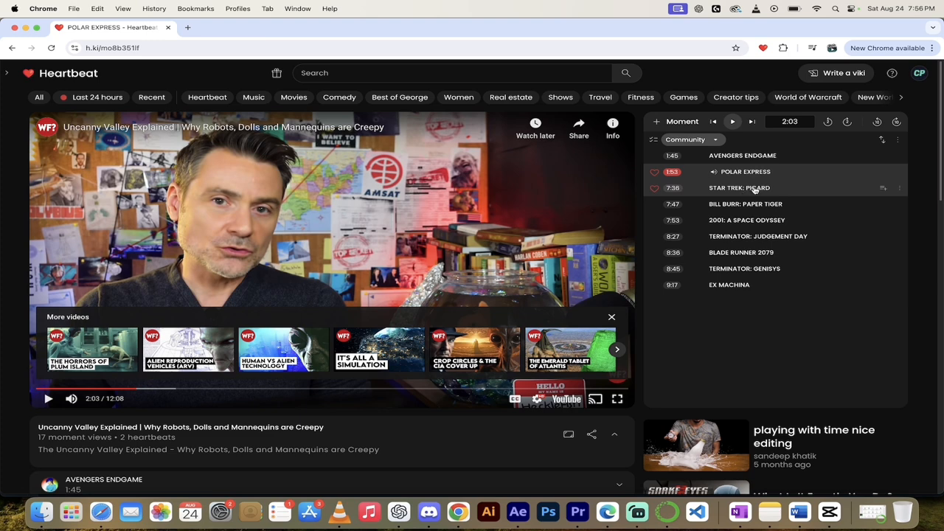
pyautogui.click(738, 187)
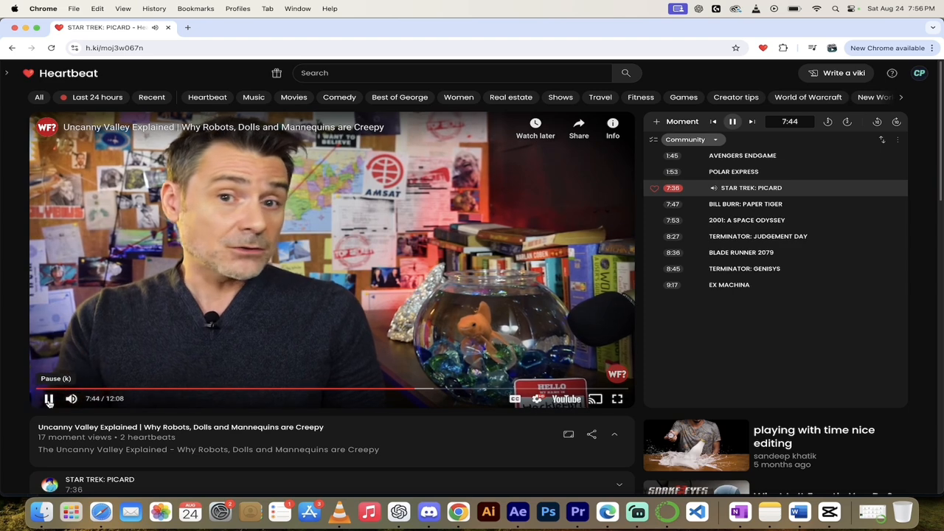
pyautogui.click(49, 398)
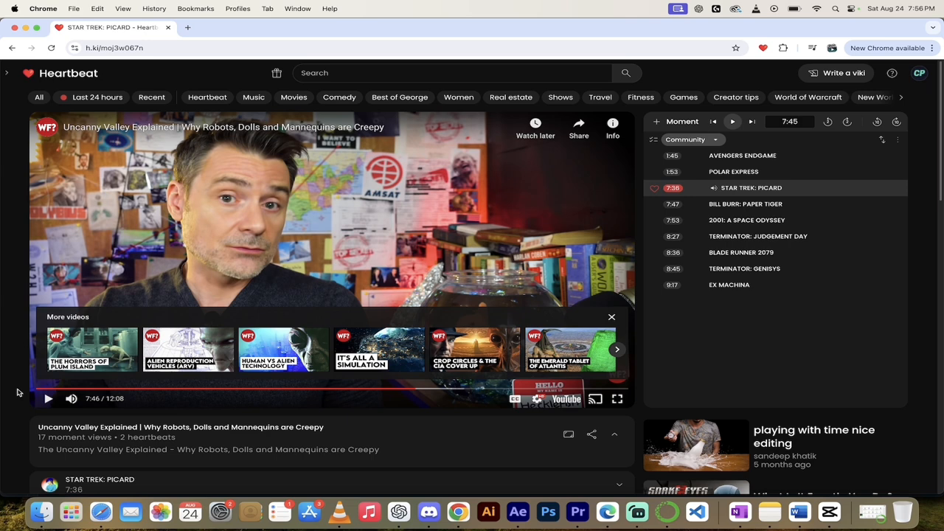
pyautogui.moveTo(227, 375)
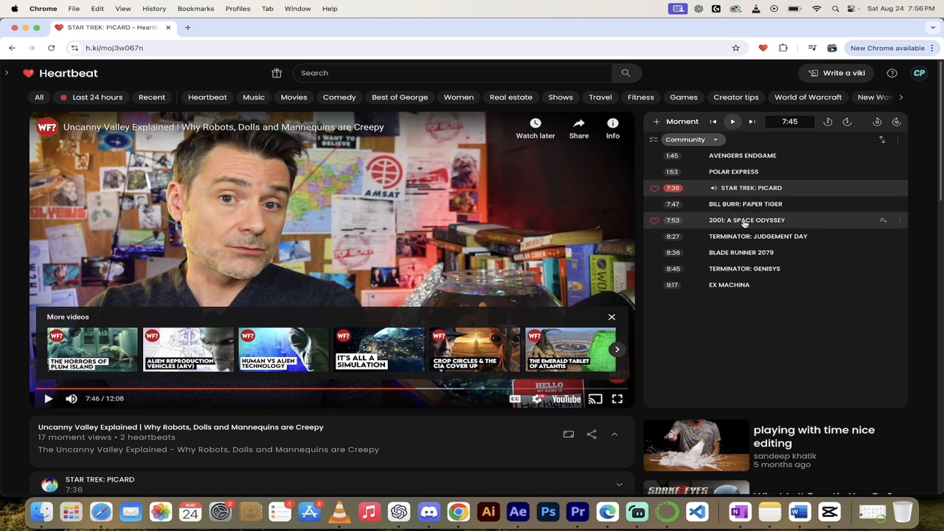
# - Play the 2001: A SPACE ODYSSEY moment to 8:03, then jump to TERMINATOR: JUDGEMENT DAY
pyautogui.click(746, 220)
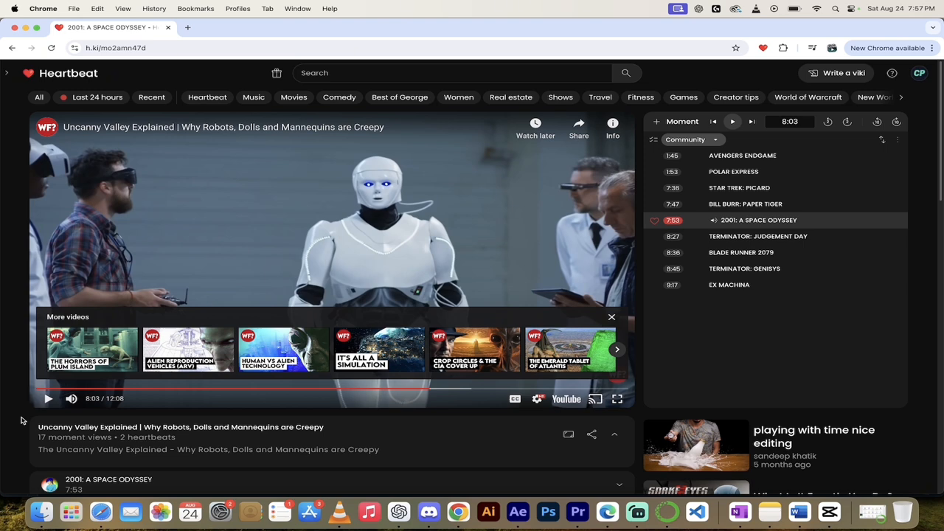
pyautogui.moveTo(499, 247)
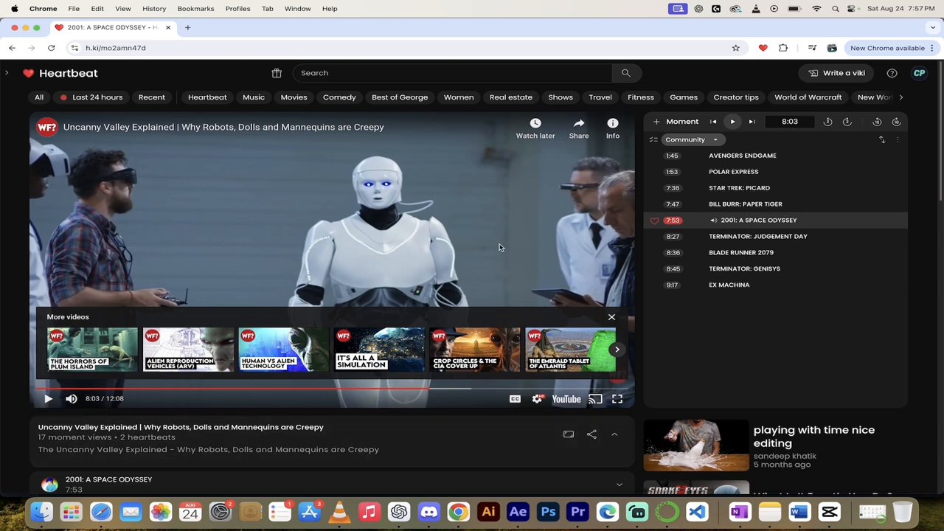
pyautogui.moveTo(747, 236)
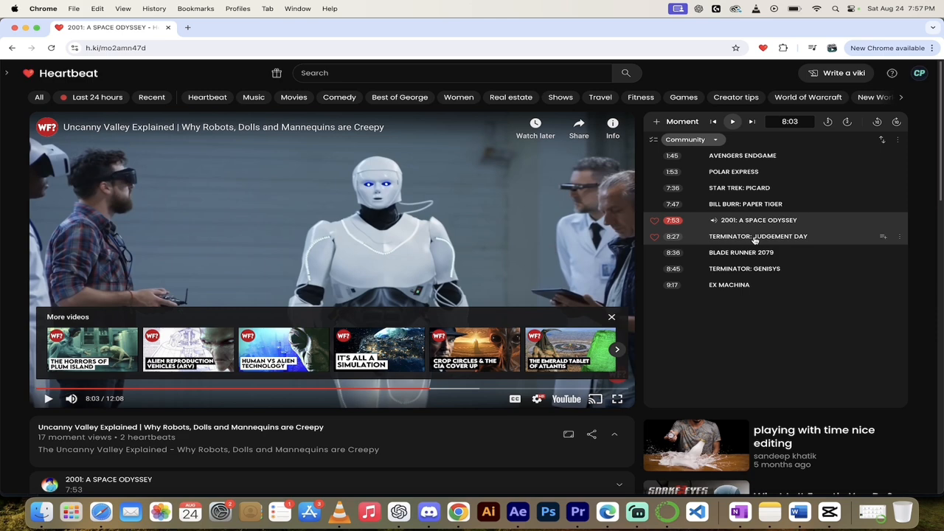
pyautogui.click(758, 235)
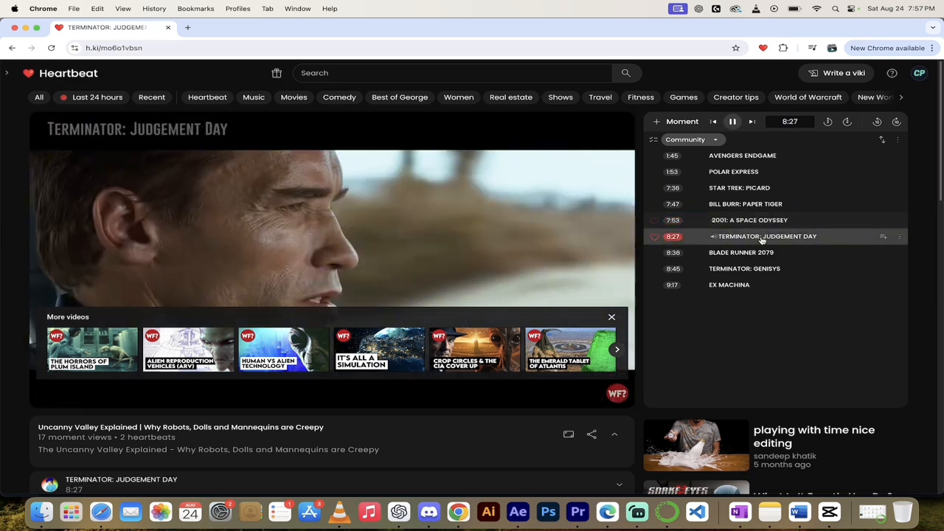
# - Advance through BLADE RUNNER 2079 to the TERMINATOR: GENISYS moment, pausing at 8:46
pyautogui.click(611, 316)
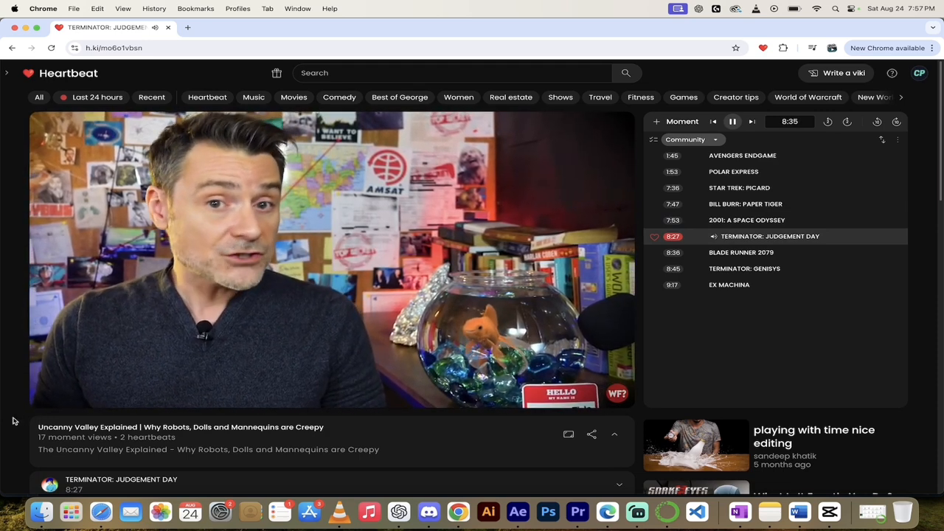
pyautogui.click(753, 252)
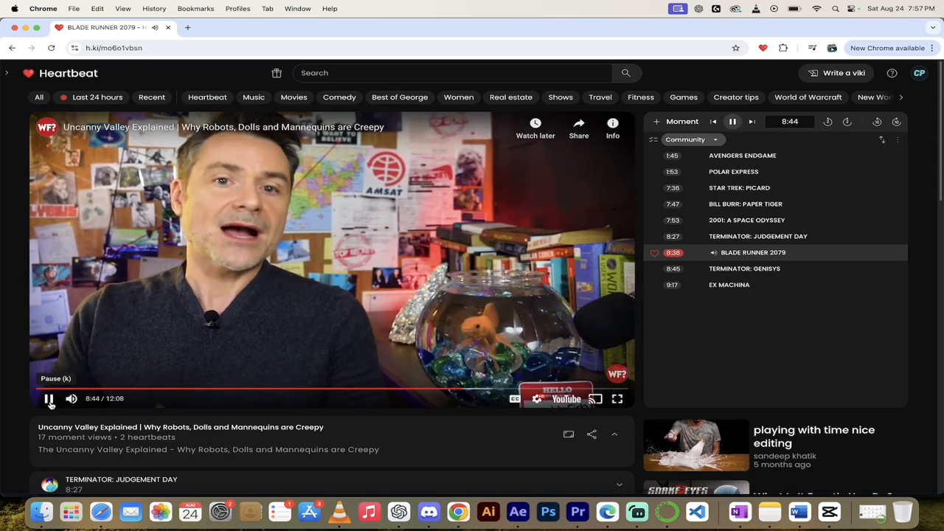
pyautogui.click(756, 268)
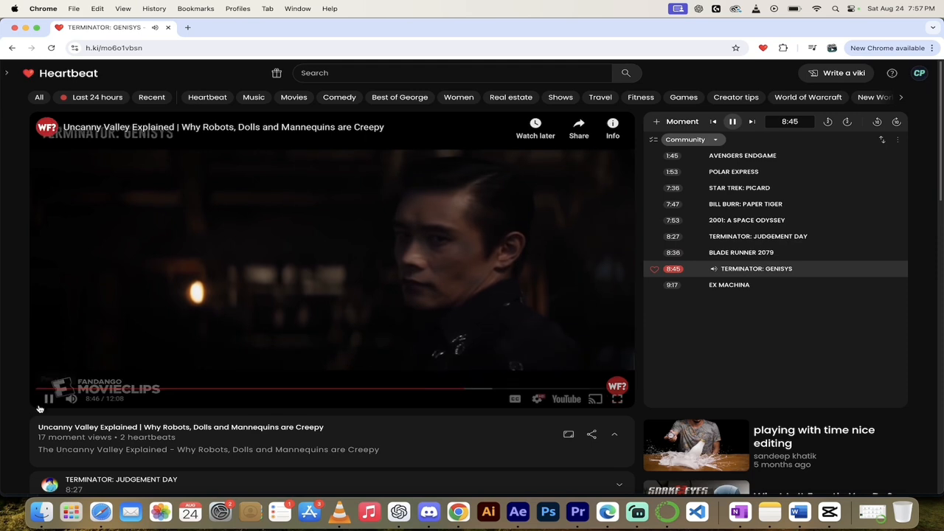
pyautogui.click(49, 398)
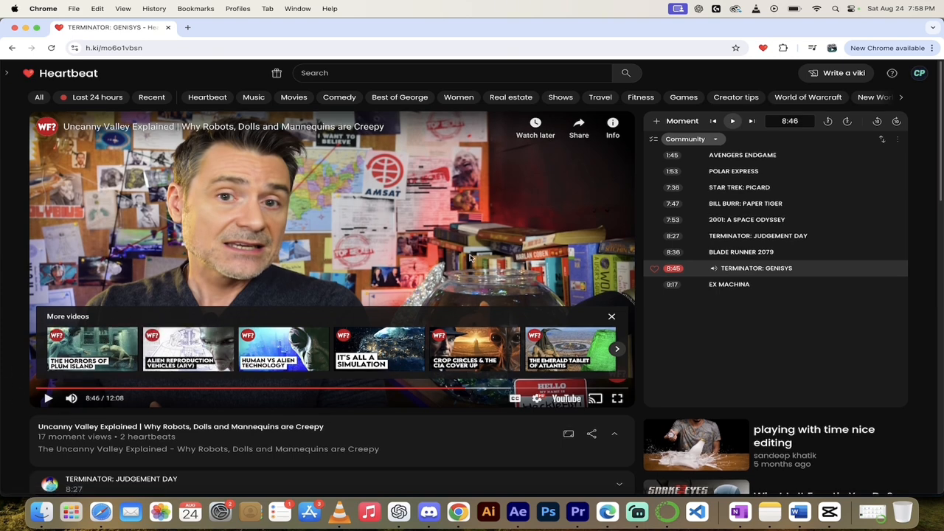
pyautogui.moveTo(747, 286)
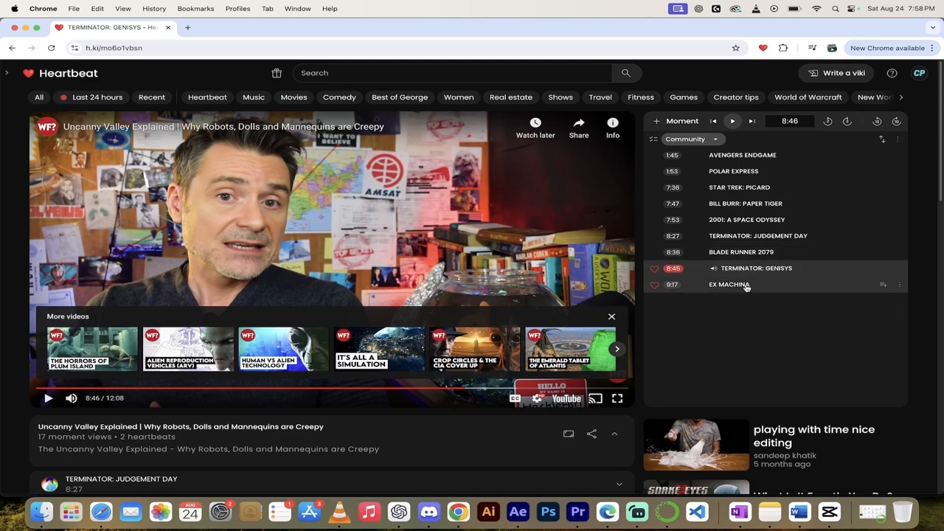
# - Jump to the EX MACHINA moment at 9:17 and pause at 9:27
pyautogui.click(730, 284)
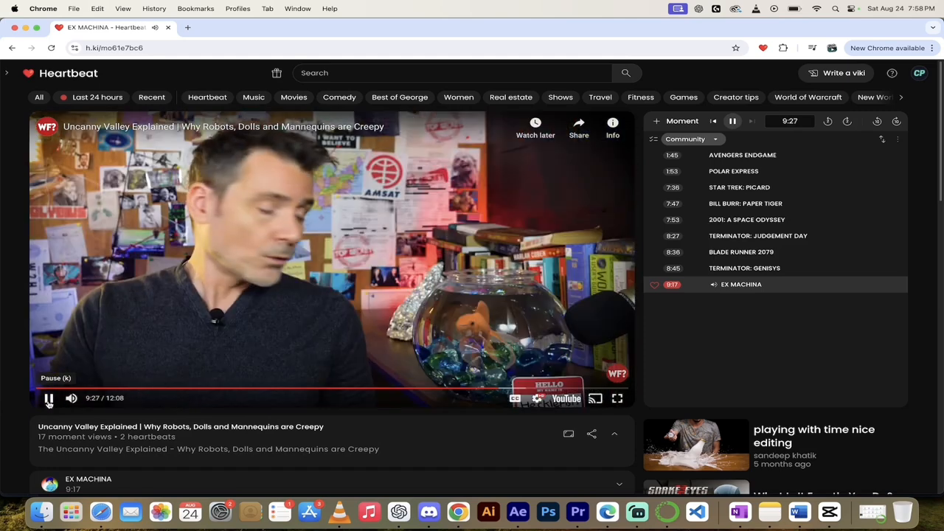
pyautogui.click(49, 397)
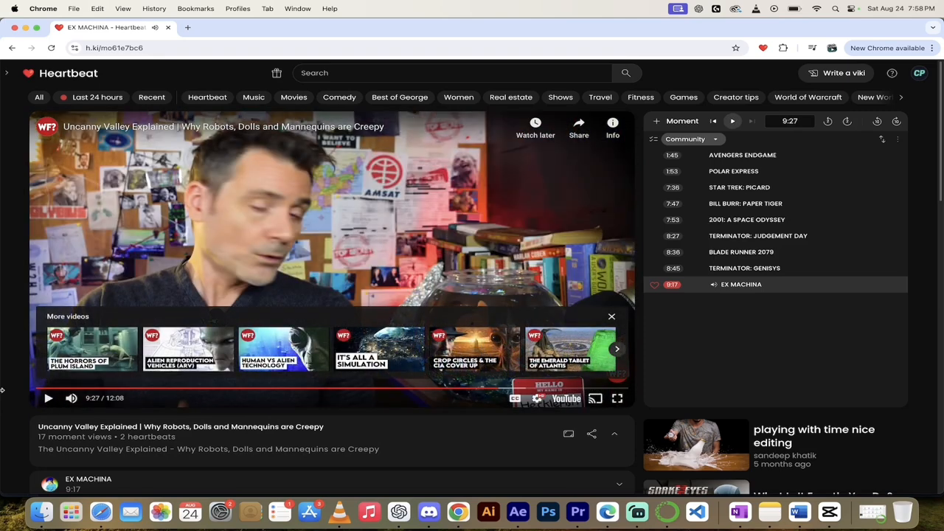